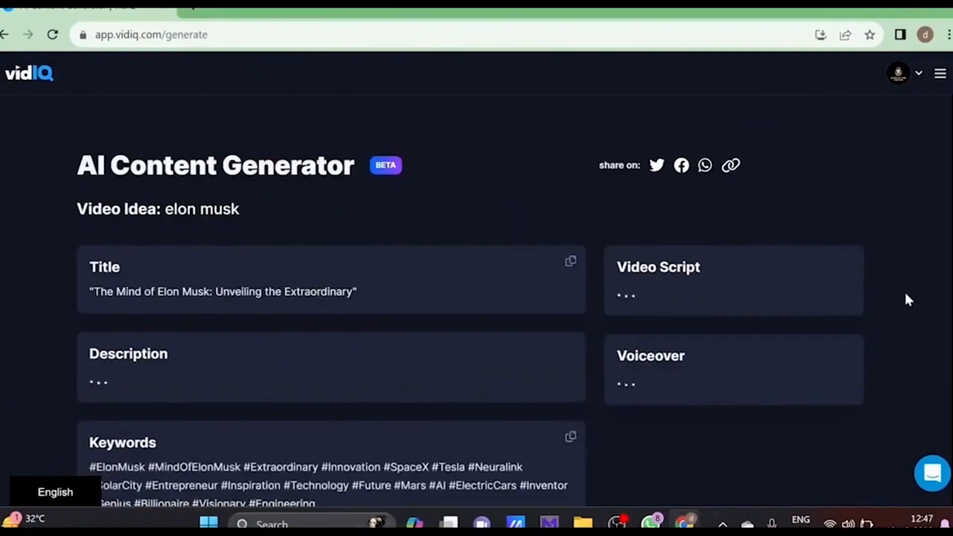
Scroll down through the Elon Musk AI Content Generator results
scroll(down, 3)
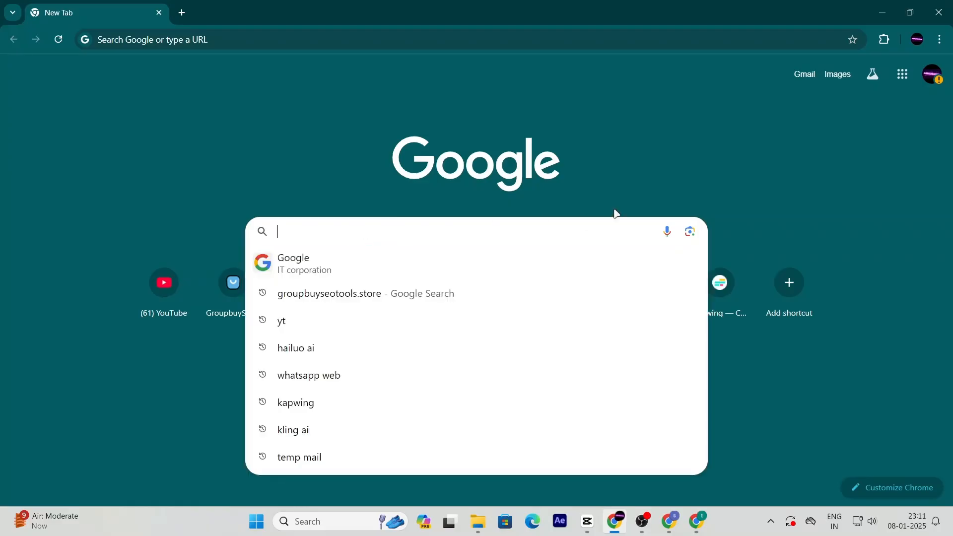
Navigate to groupbuyseotools.store from the address bar
text(groupbuy)
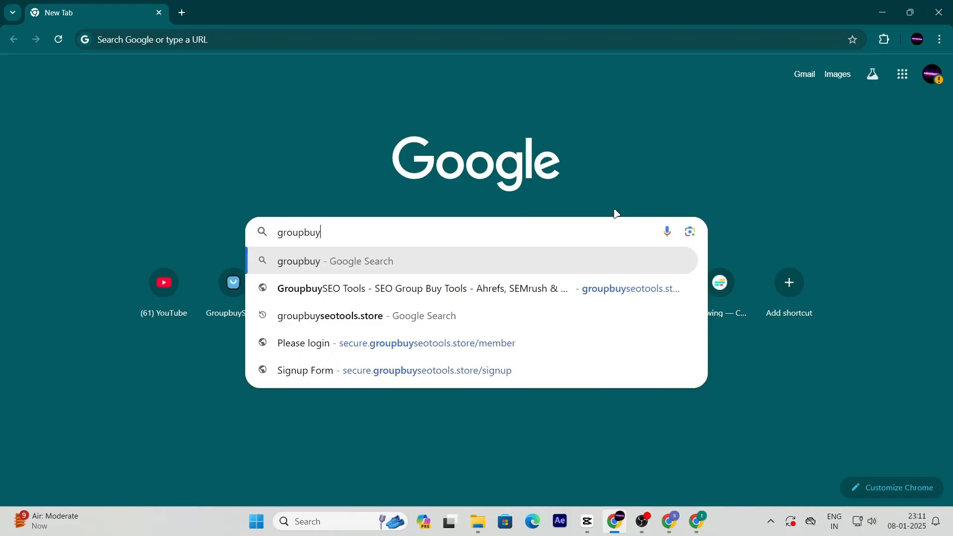
text(seotools.store)
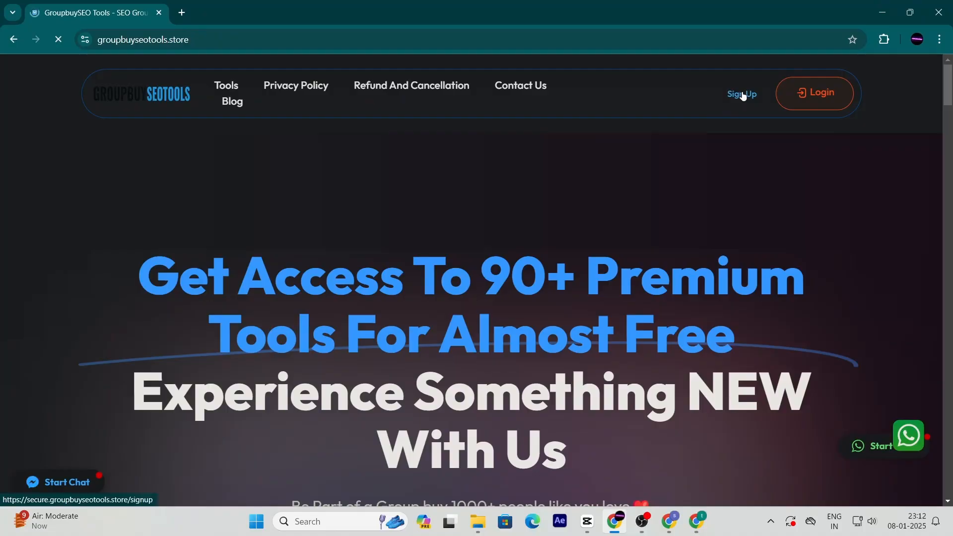
Start signup and tick the VidIQ Boost $4.99 per month membership
click(740, 93)
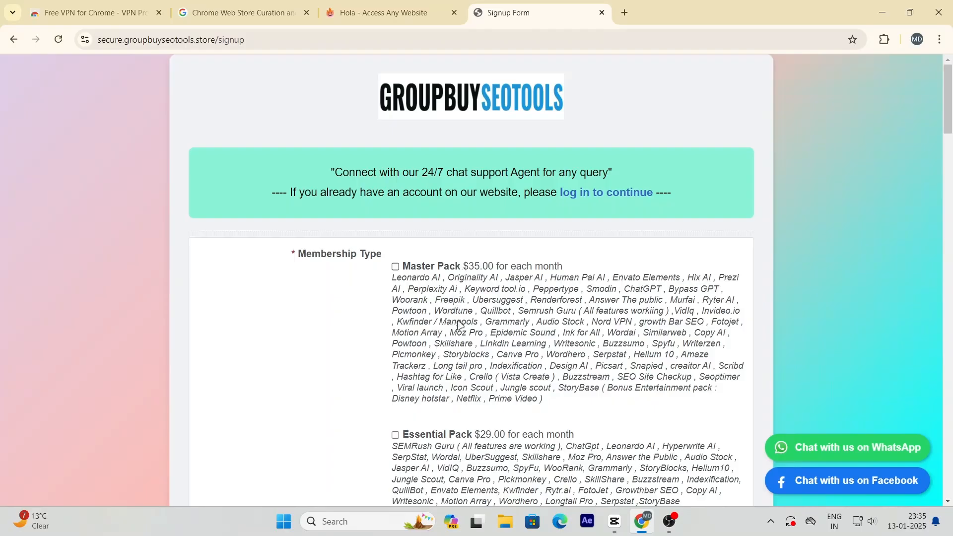
mouse_move(526, 266)
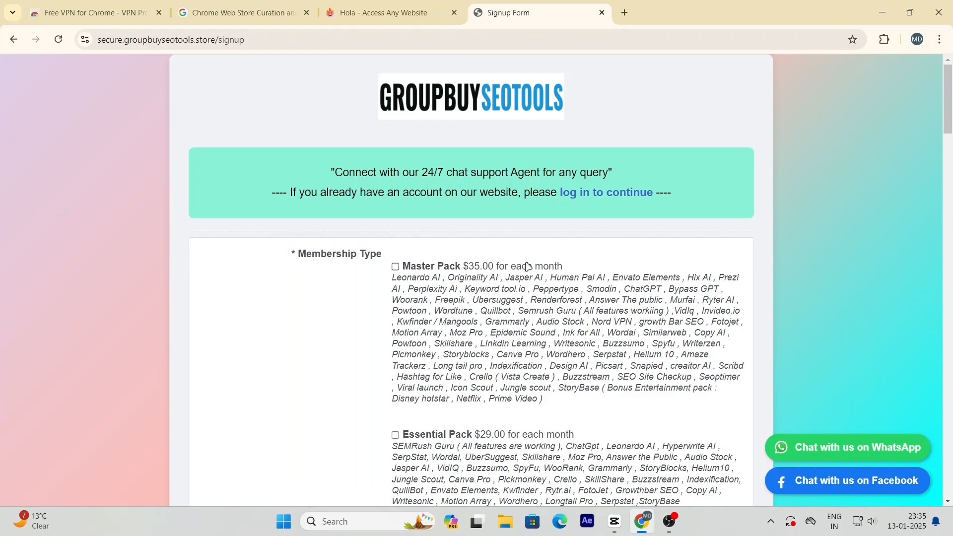
scroll(down, 3)
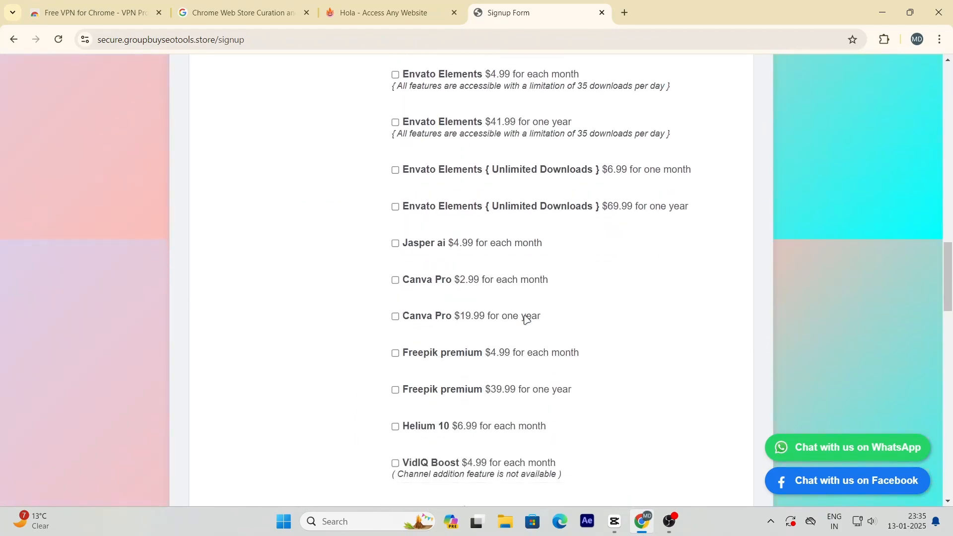
scroll(down, 3)
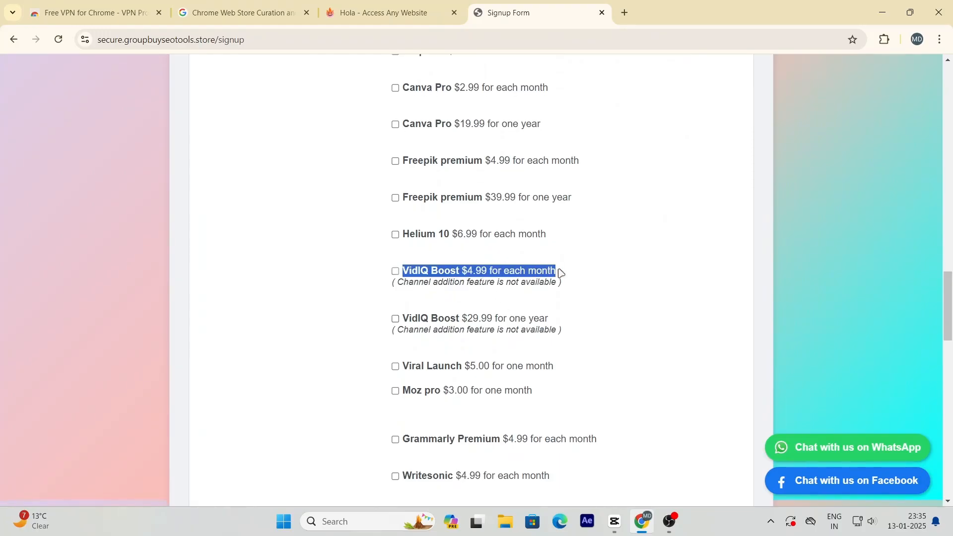
click(394, 271)
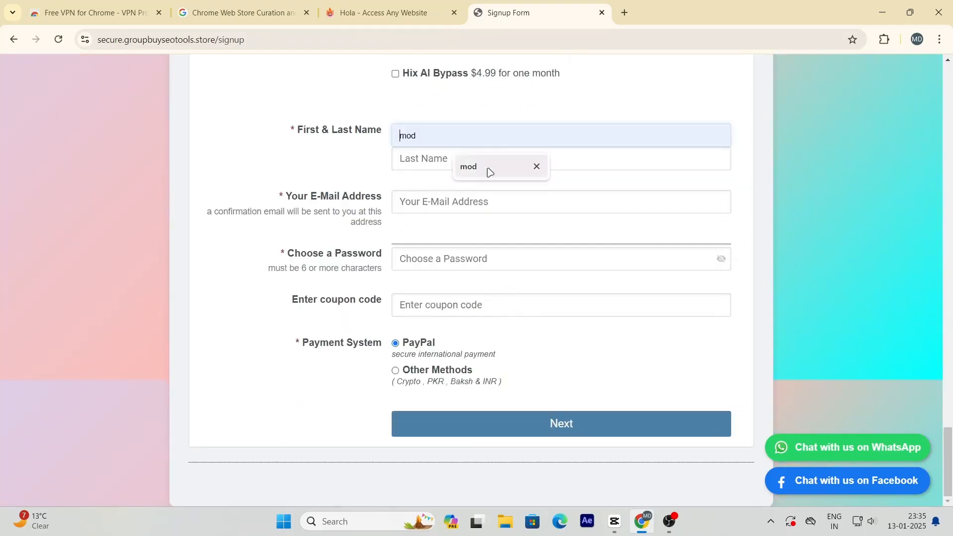
Fill last name and e-mail, apply coupon SALE10 and keep PayPal as payment
click(559, 201)
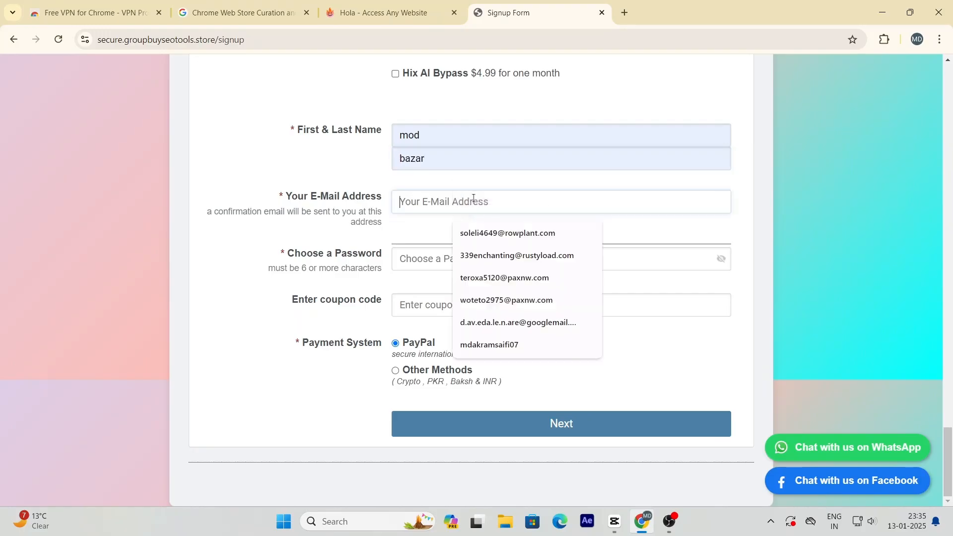
click(504, 278)
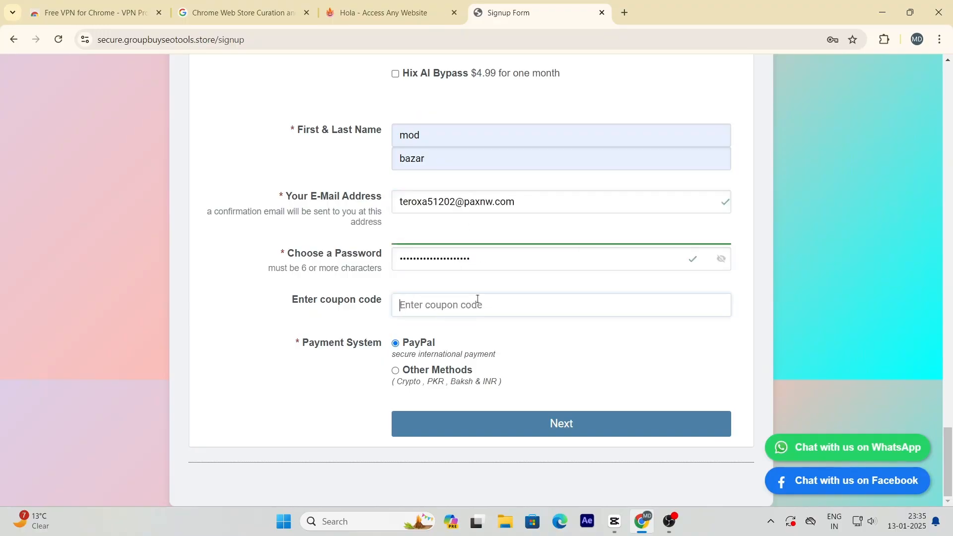
text(SALE10)
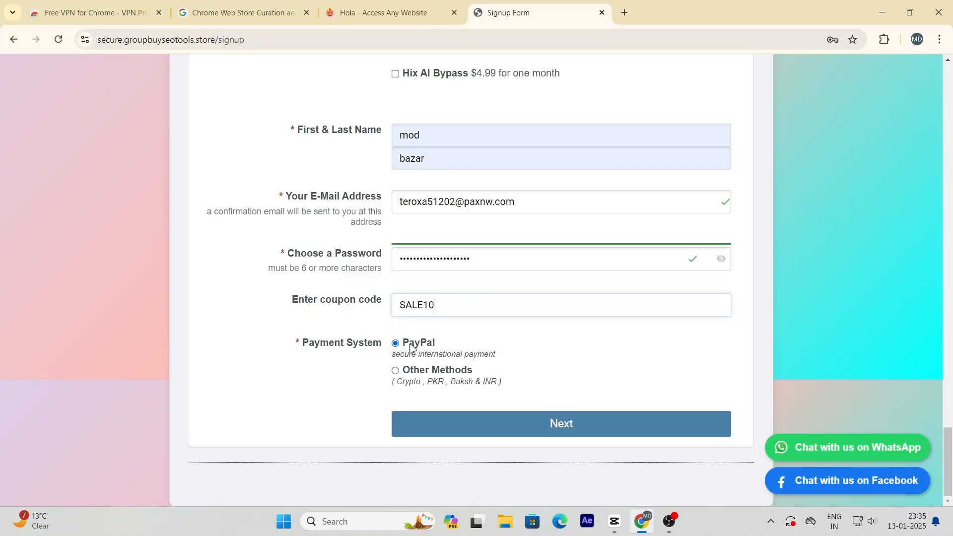
double_click(436, 369)
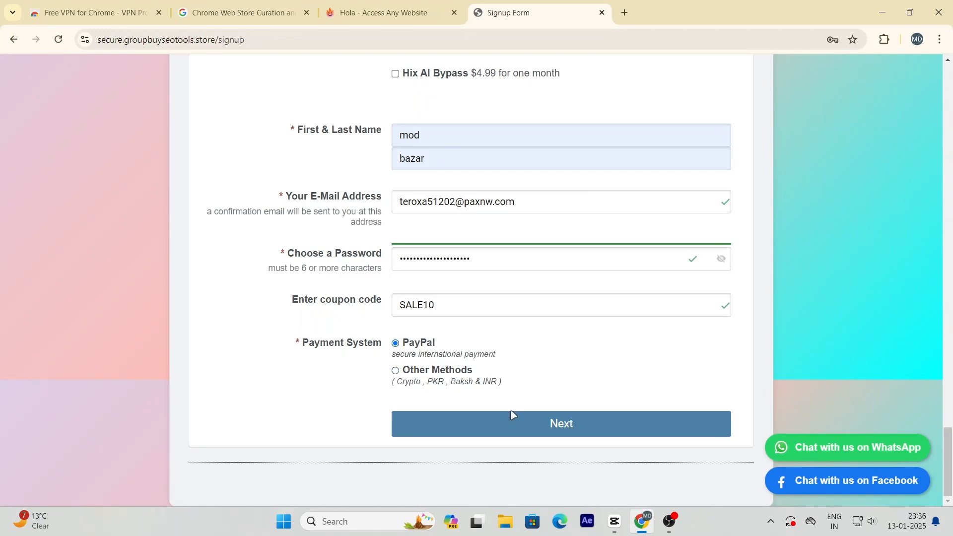
Submit the signup and open the VidIQ login credentials from the member dashboard
click(560, 423)
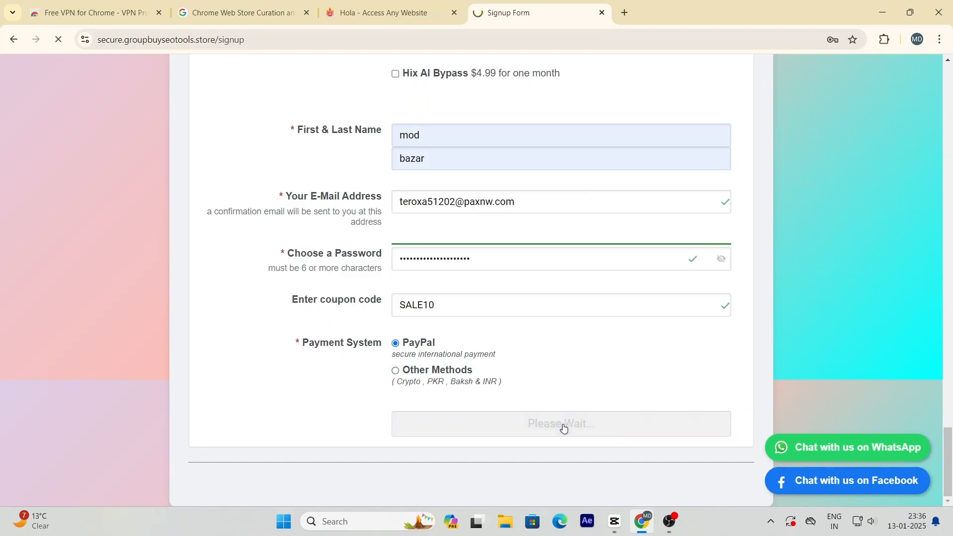
click(559, 424)
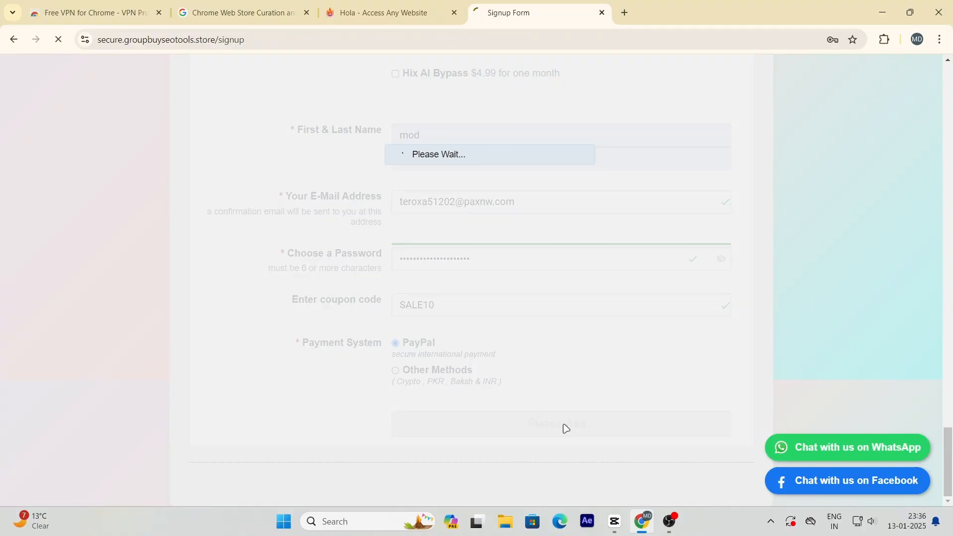
click(559, 423)
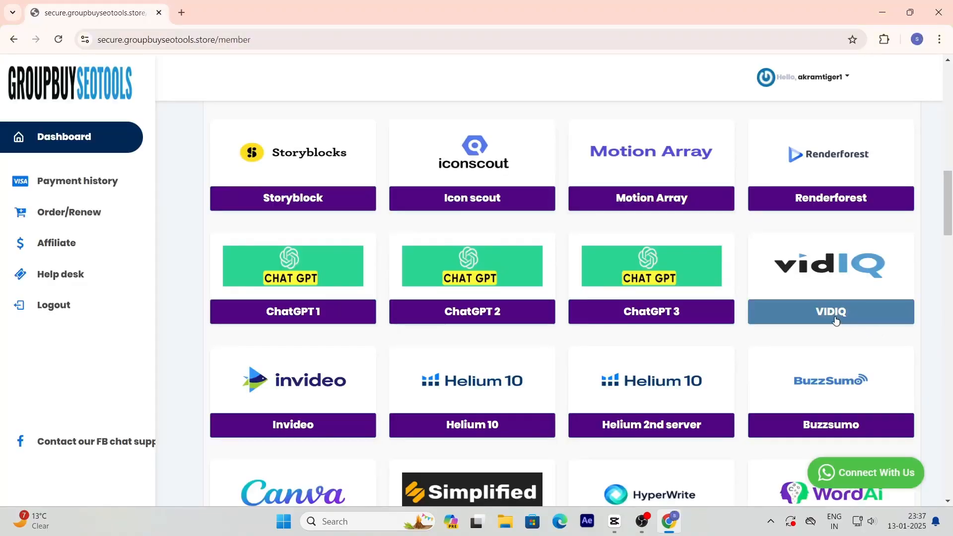
click(830, 311)
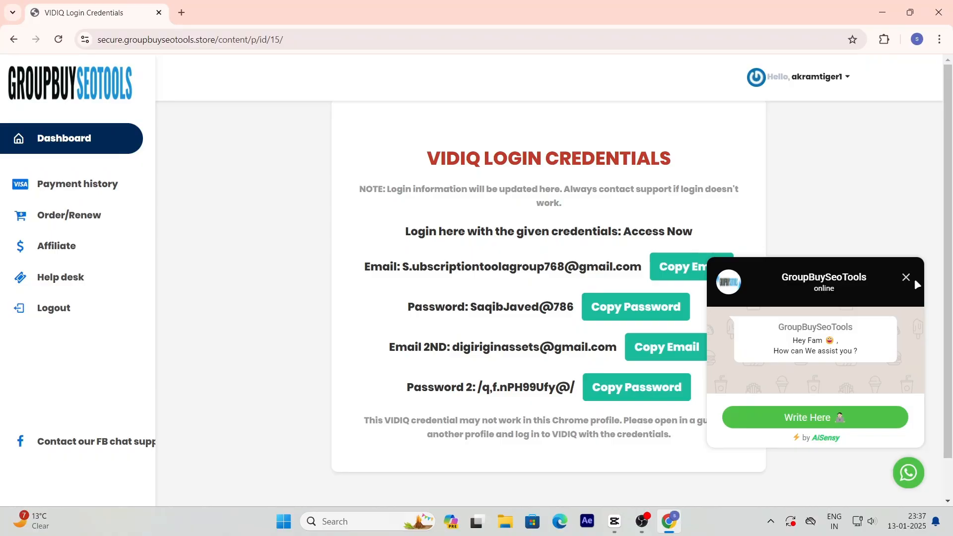
Close the support chat and copy VidIQ Password 2 to the clipboard
click(907, 277)
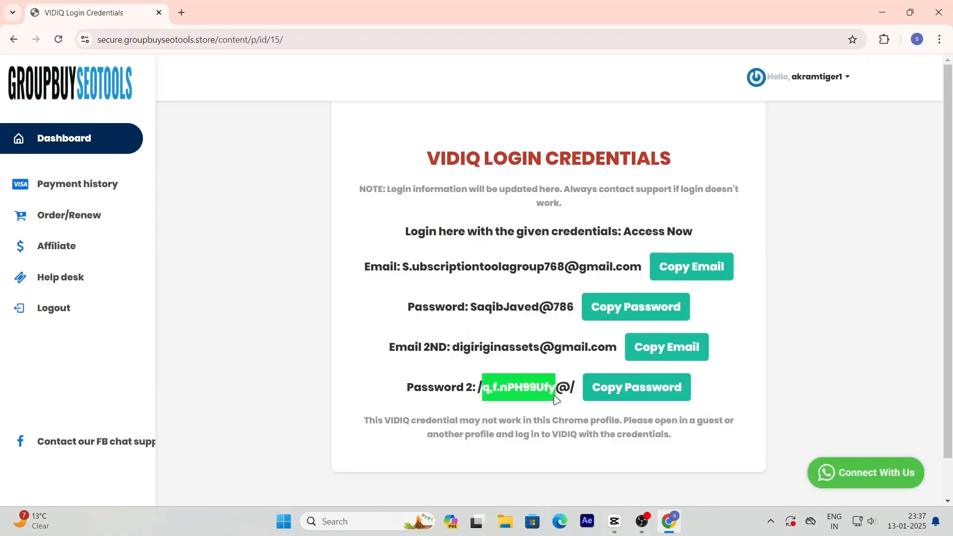
click(635, 387)
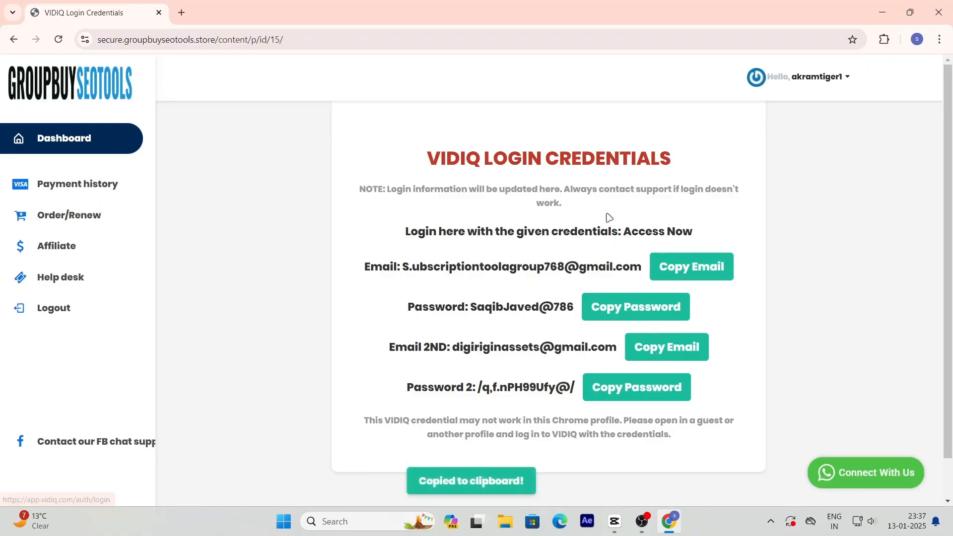